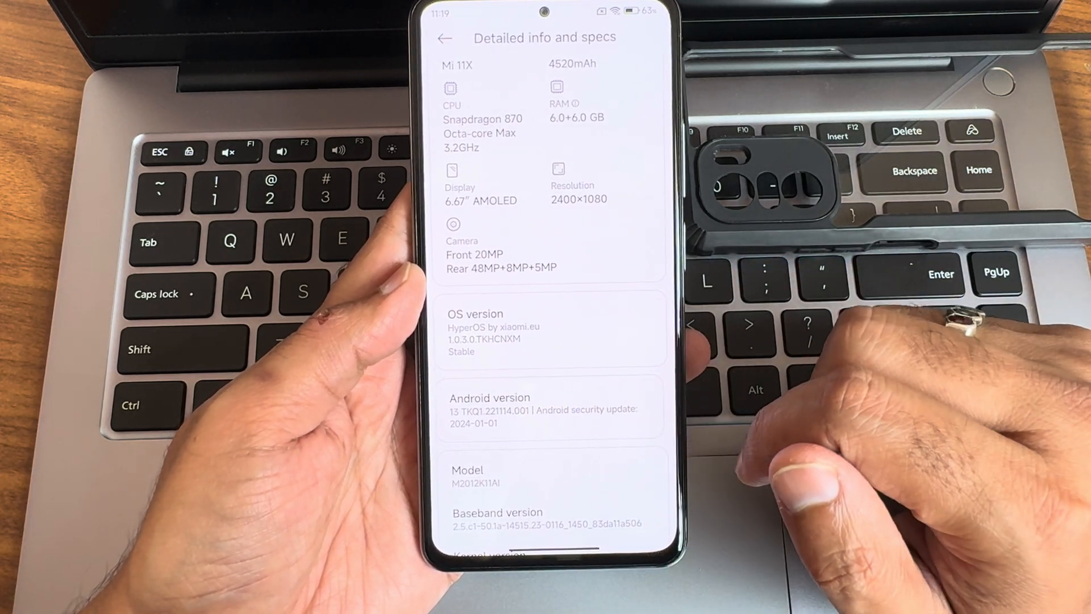
Step: Scroll through the More connectivity options page down to Android Auto
scroll(down, 3)
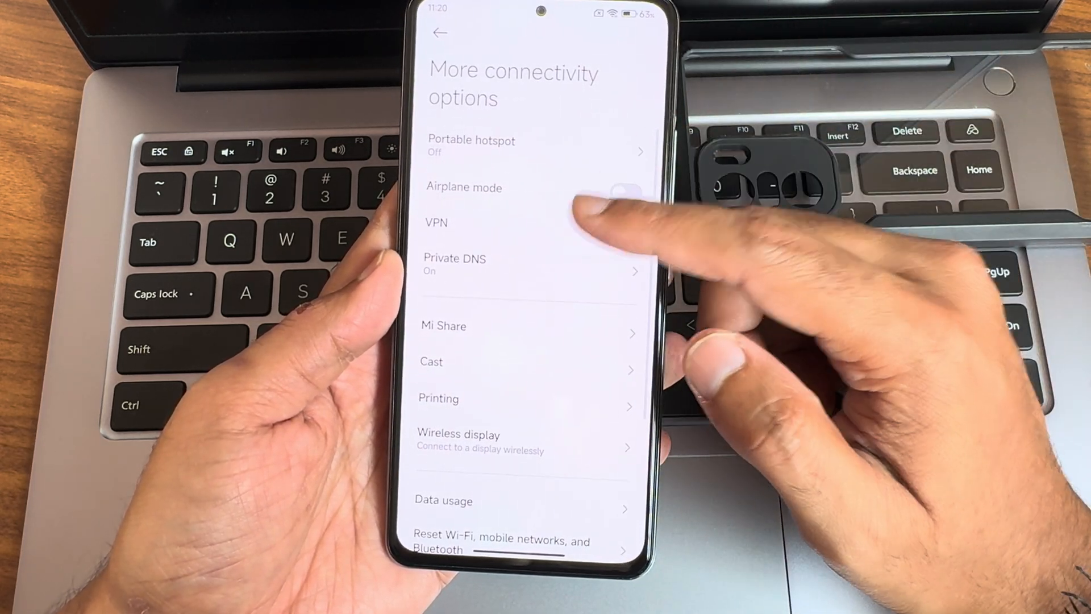
scroll(down, 3)
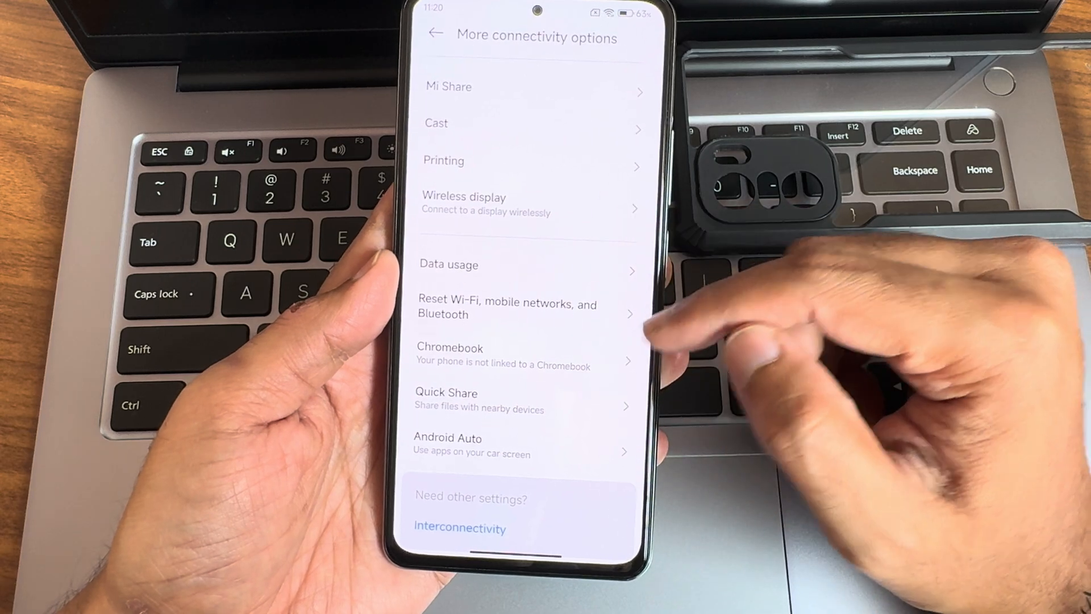
Step: Apply The Moon from Super wallpapers, then cancel the lock screen editor without changes
click(434, 37)
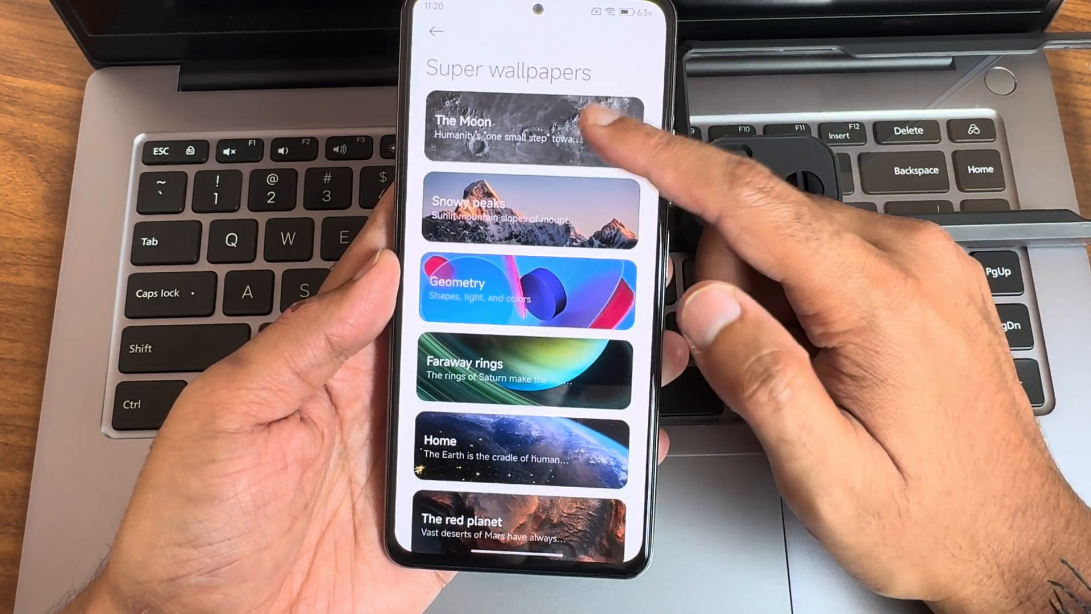
click(532, 131)
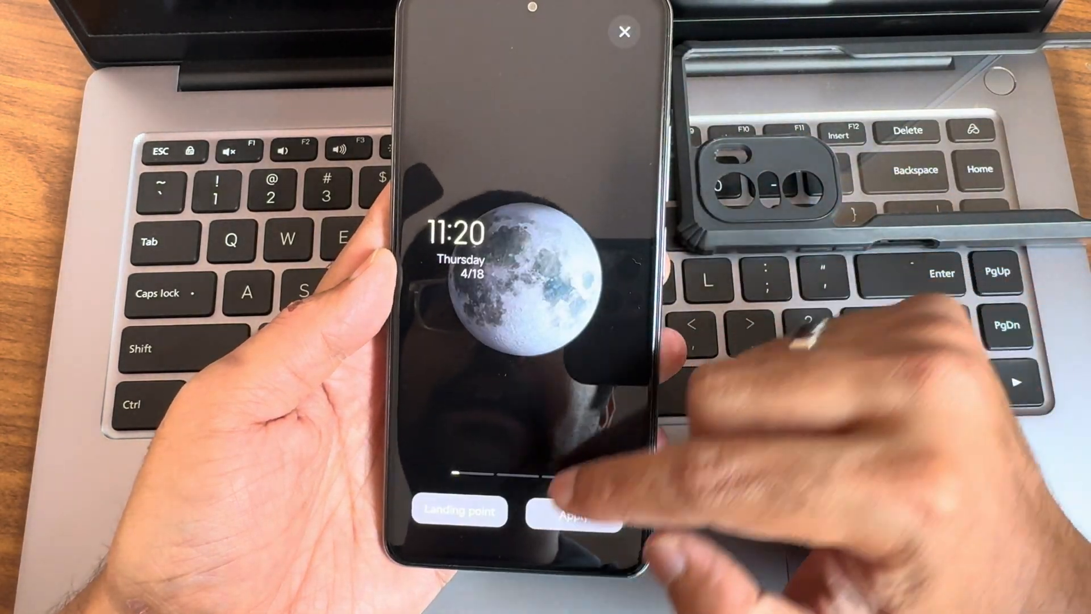
click(572, 516)
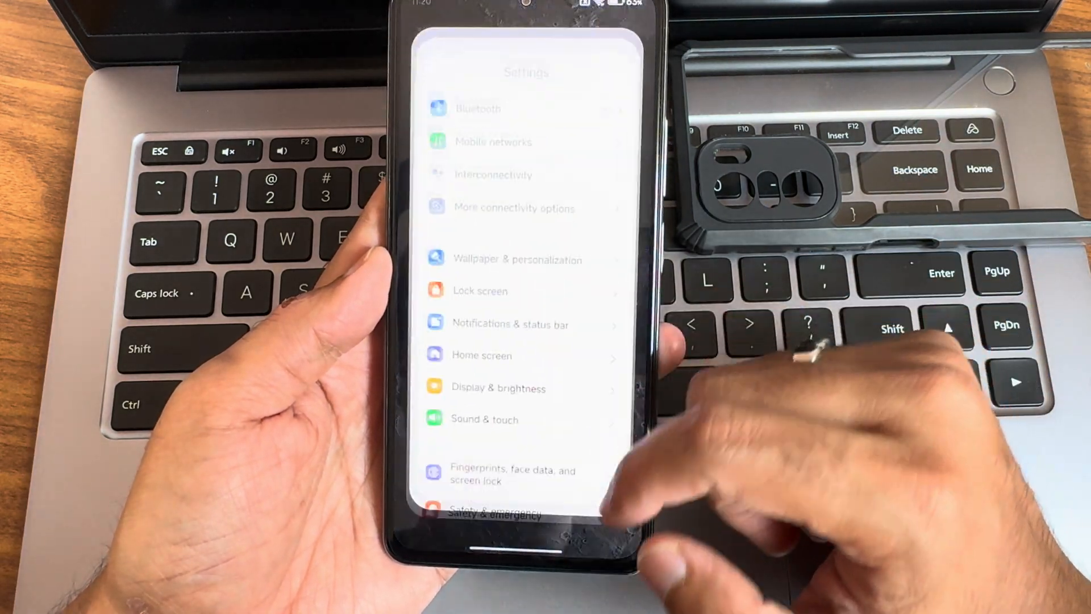
click(480, 291)
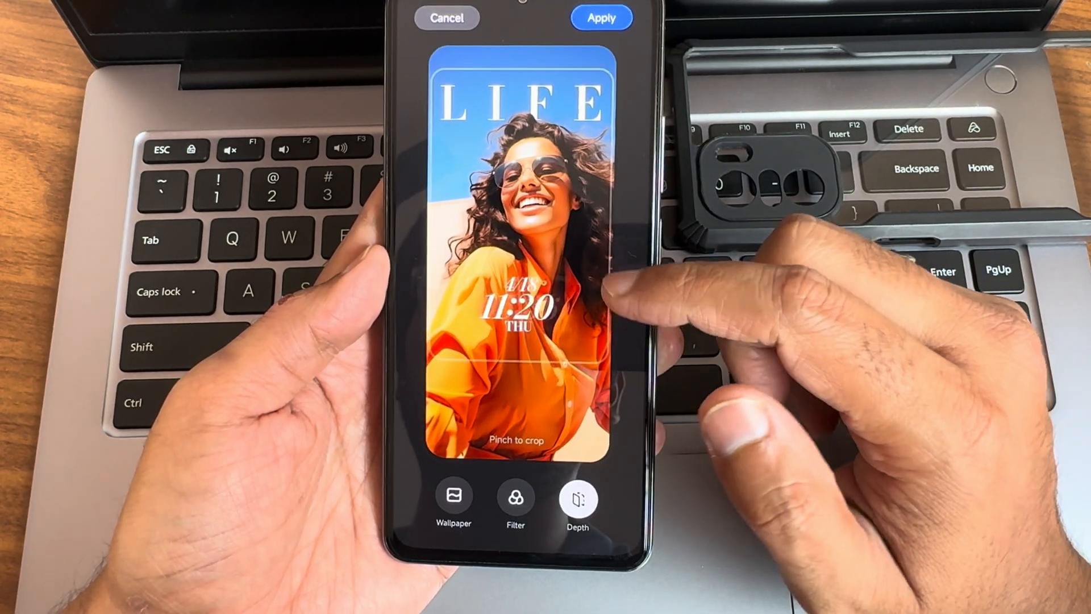
click(515, 499)
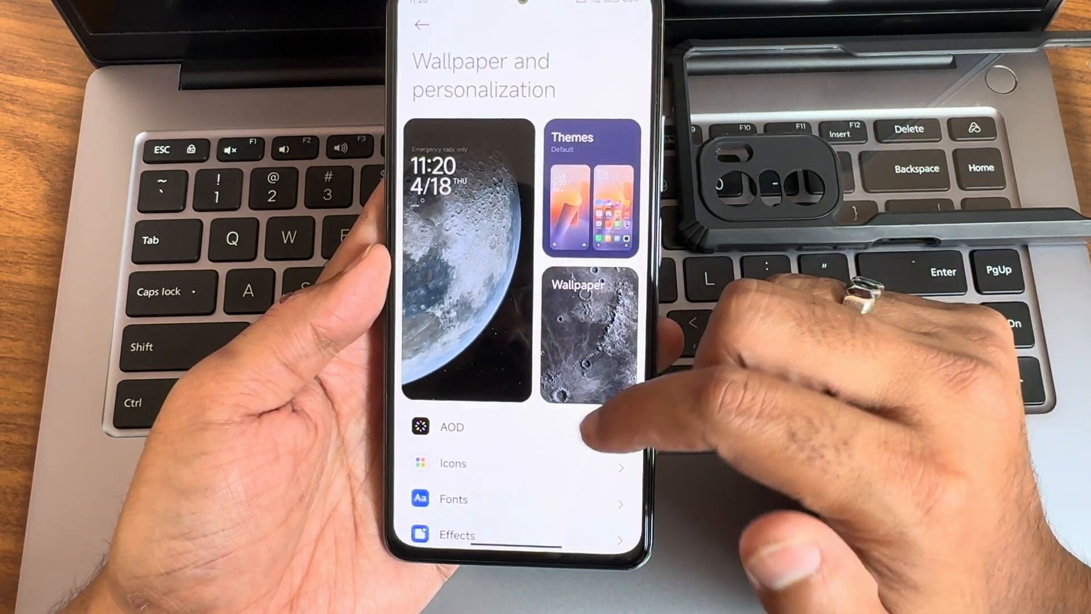
Step: Switch always-on display items from Scheduled to Always and return to main Settings
click(452, 427)
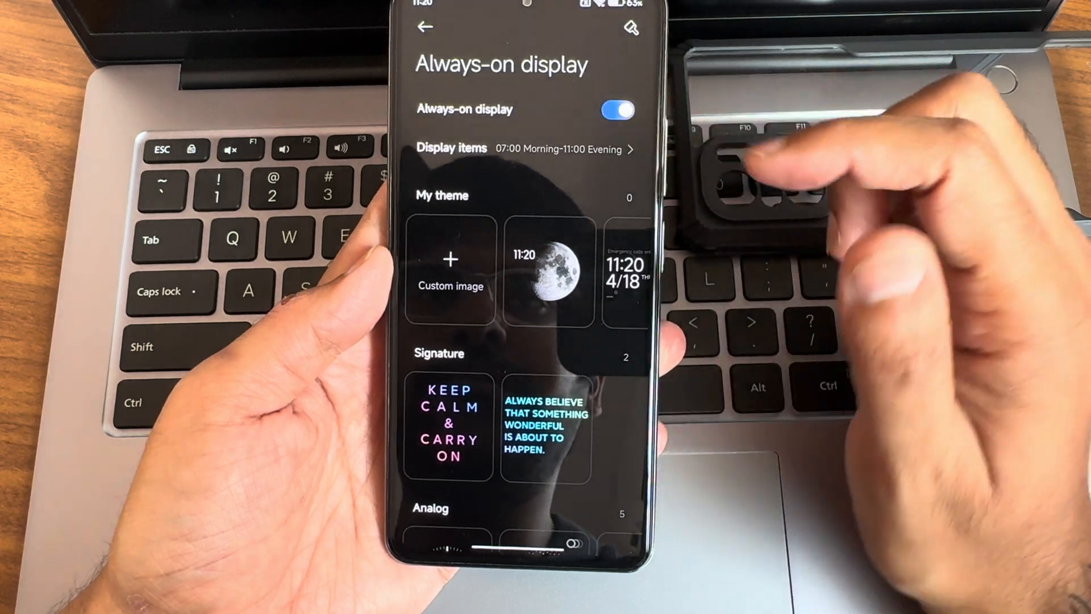
click(494, 149)
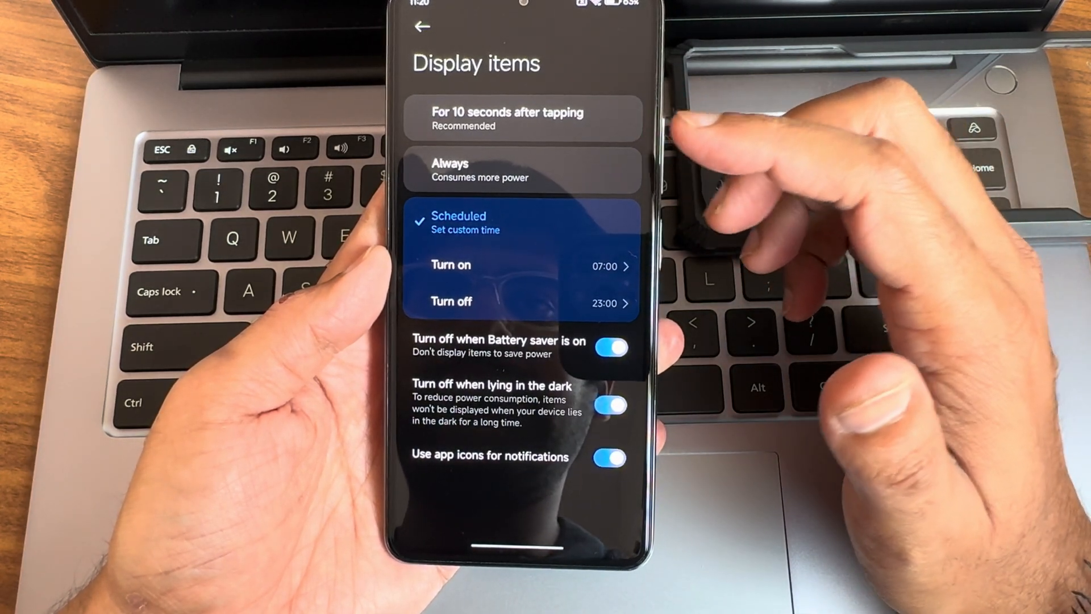
click(521, 117)
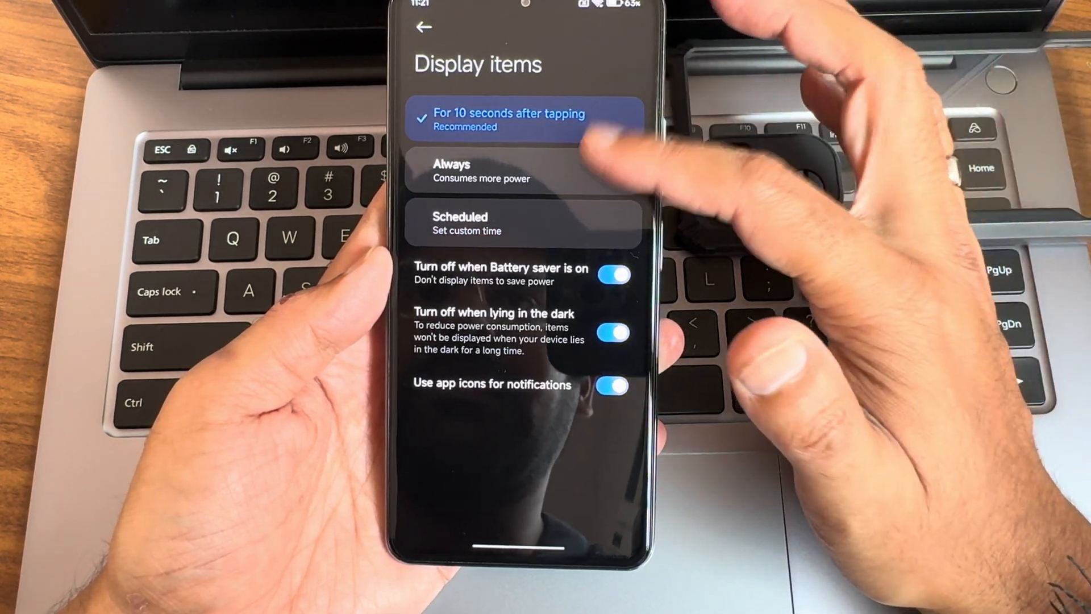
click(510, 171)
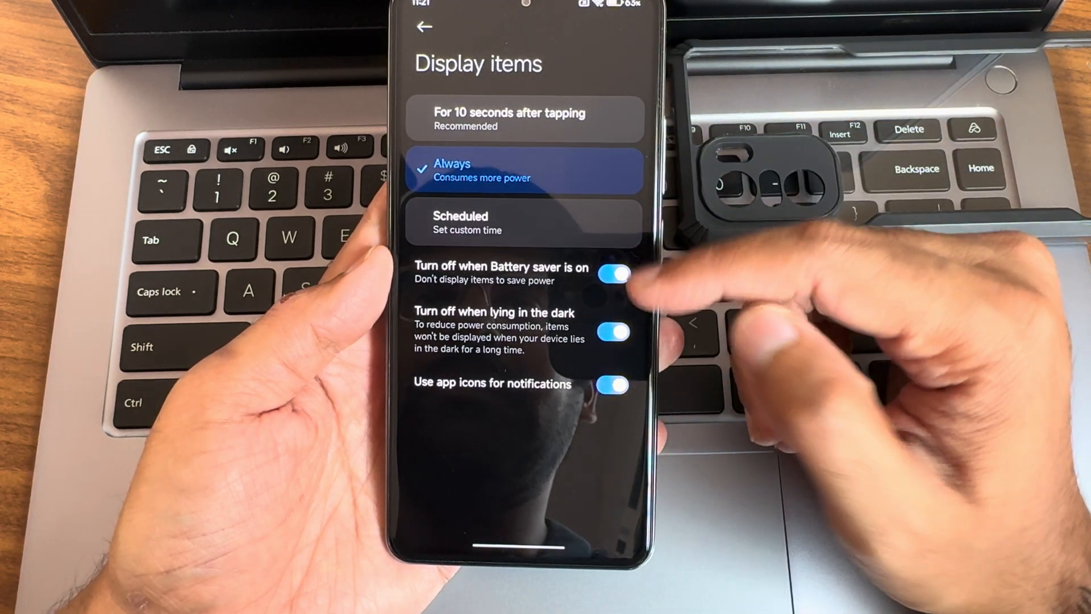
click(424, 27)
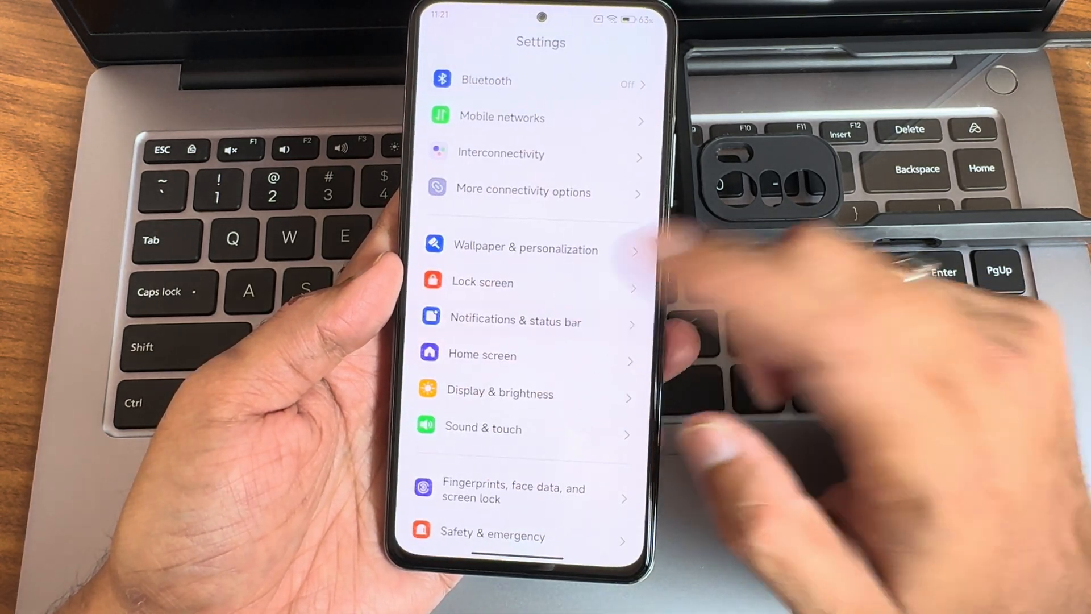
Step: View Control center style, then reach the Hide app icons list via Home screen settings
click(516, 321)
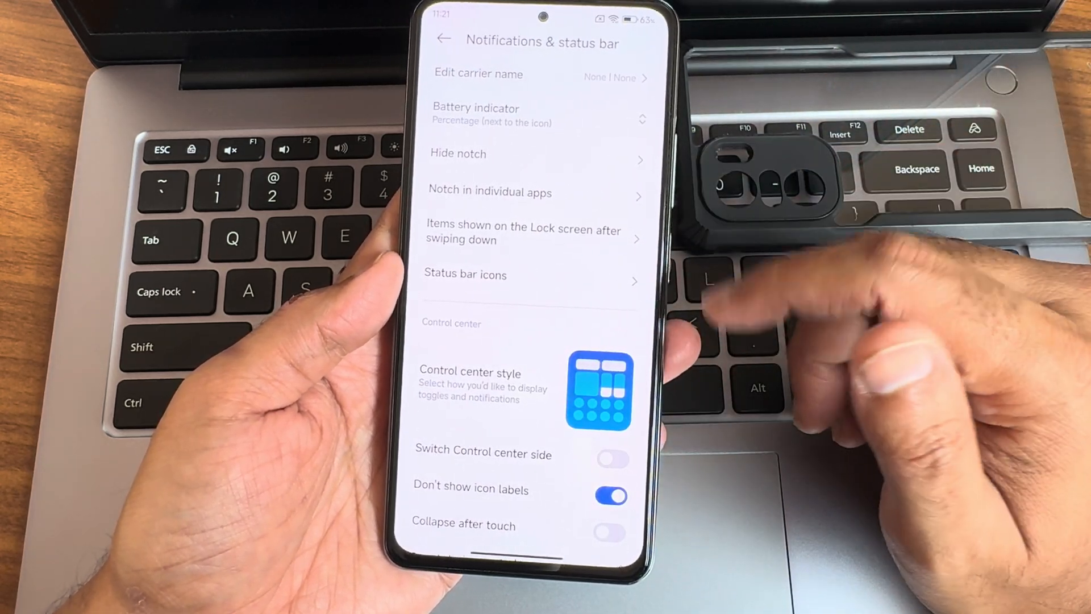
click(465, 274)
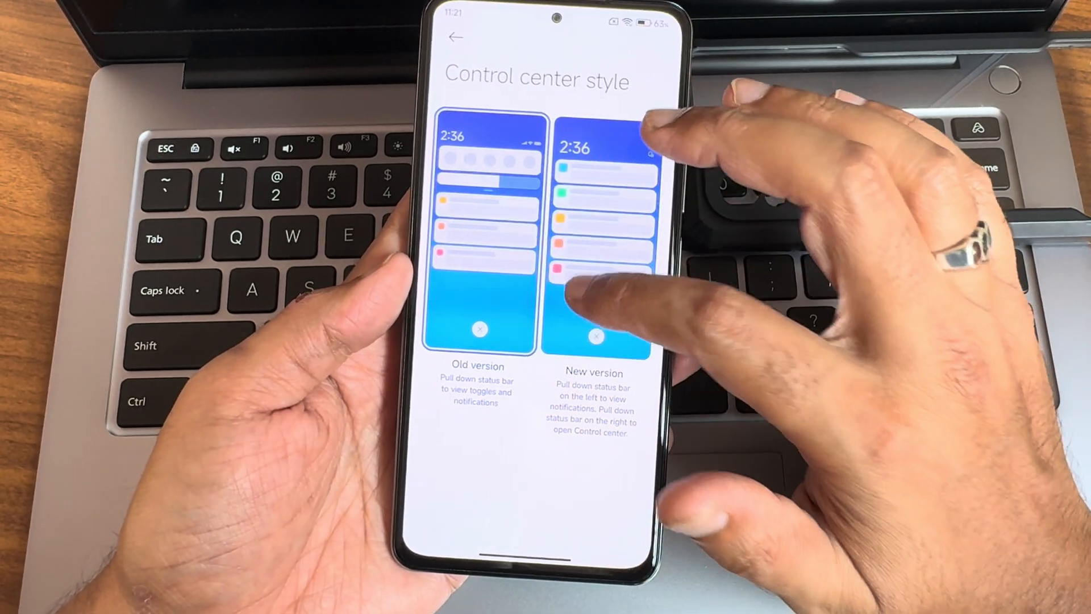
click(454, 36)
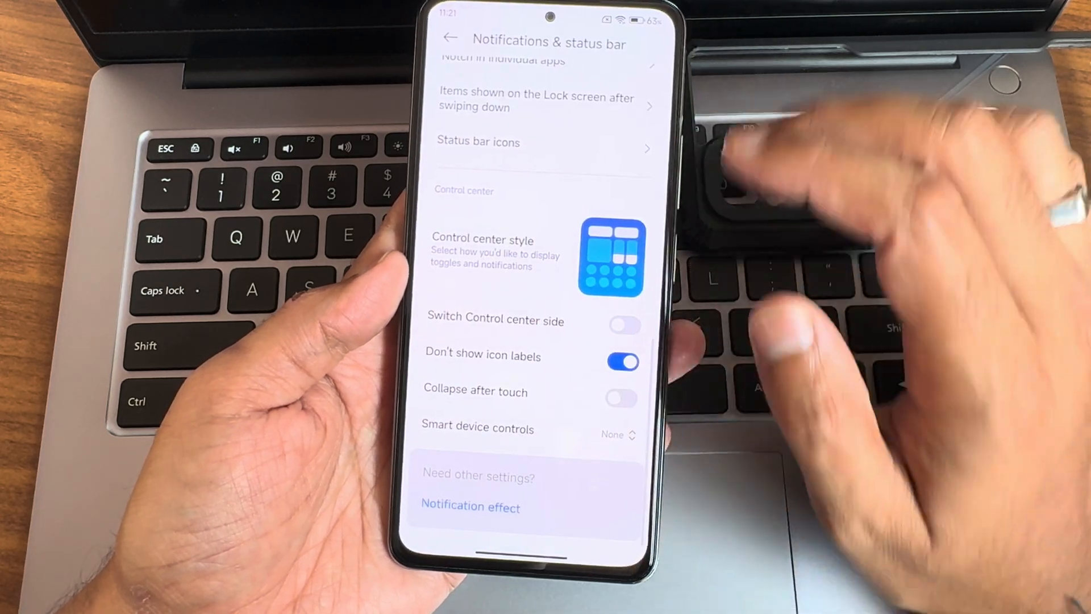
click(620, 434)
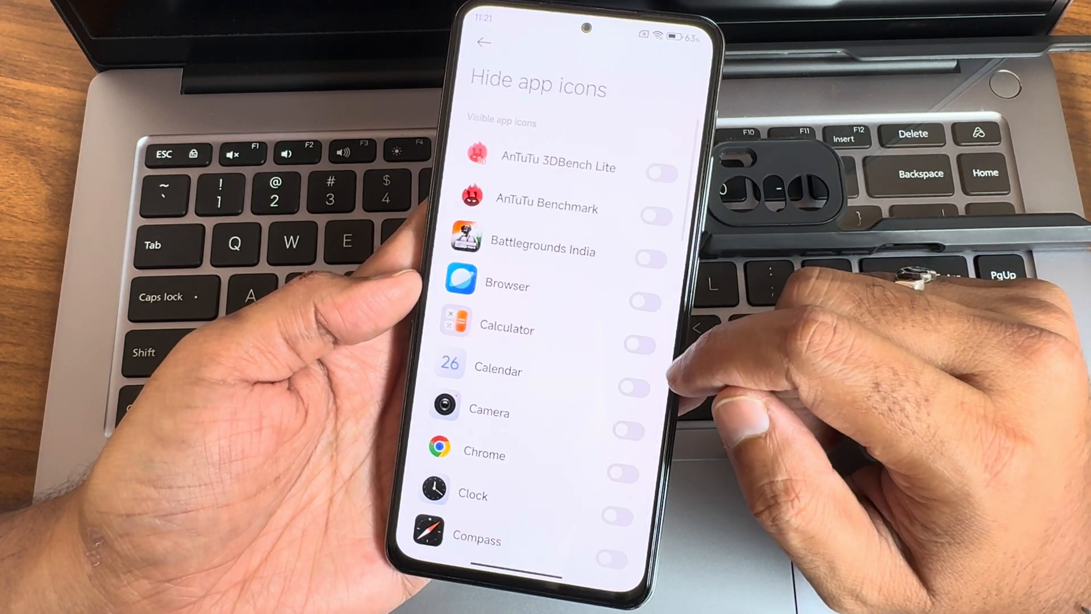
Step: Keep the 4x6 home screen layout, check Recents arrangement, then reach Dark mode options
click(484, 43)
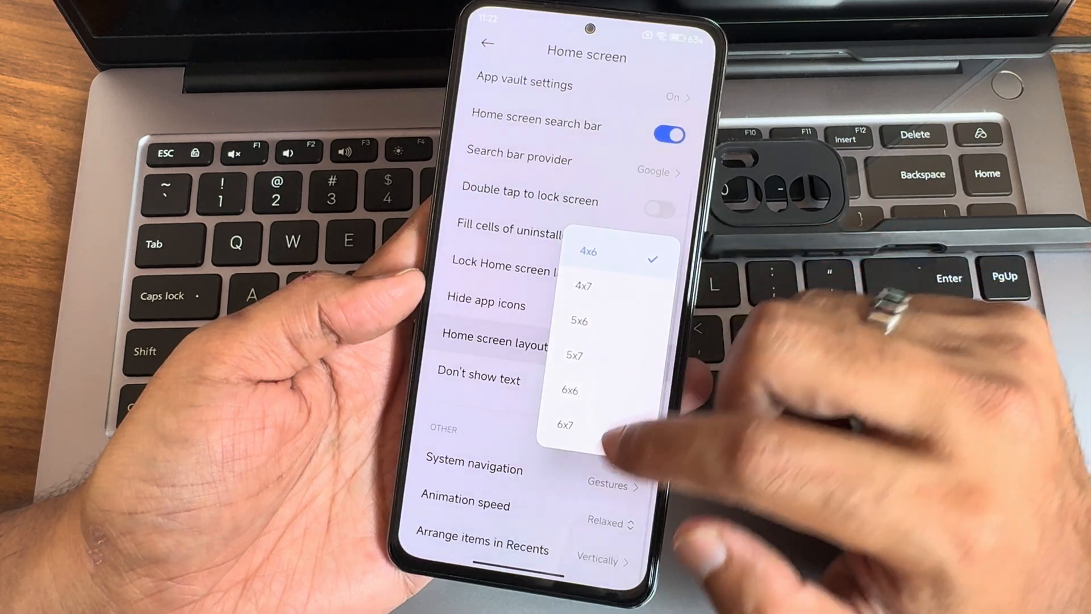
click(473, 466)
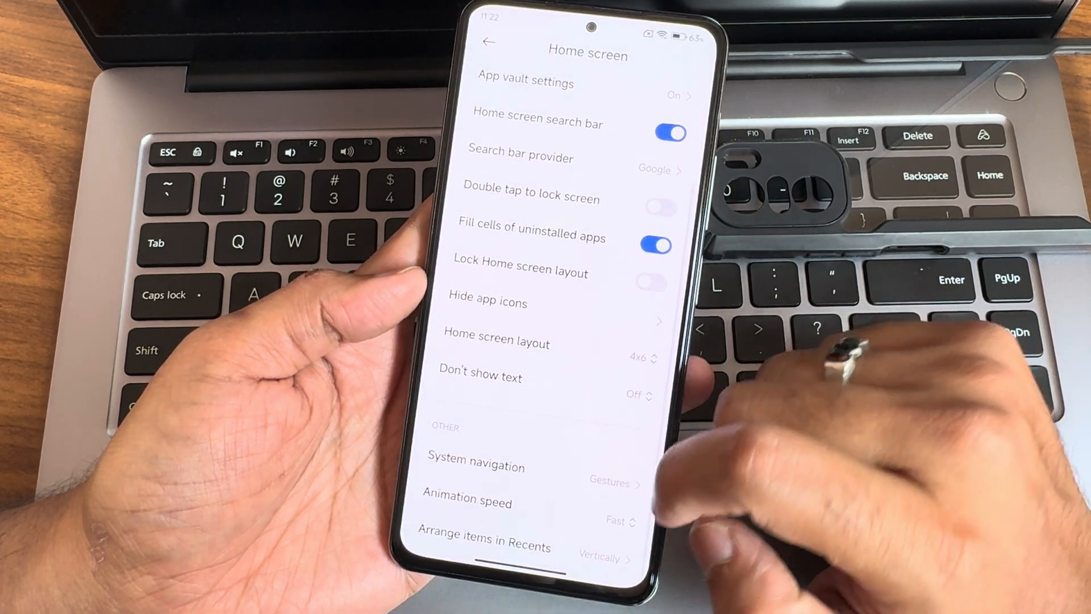
click(475, 546)
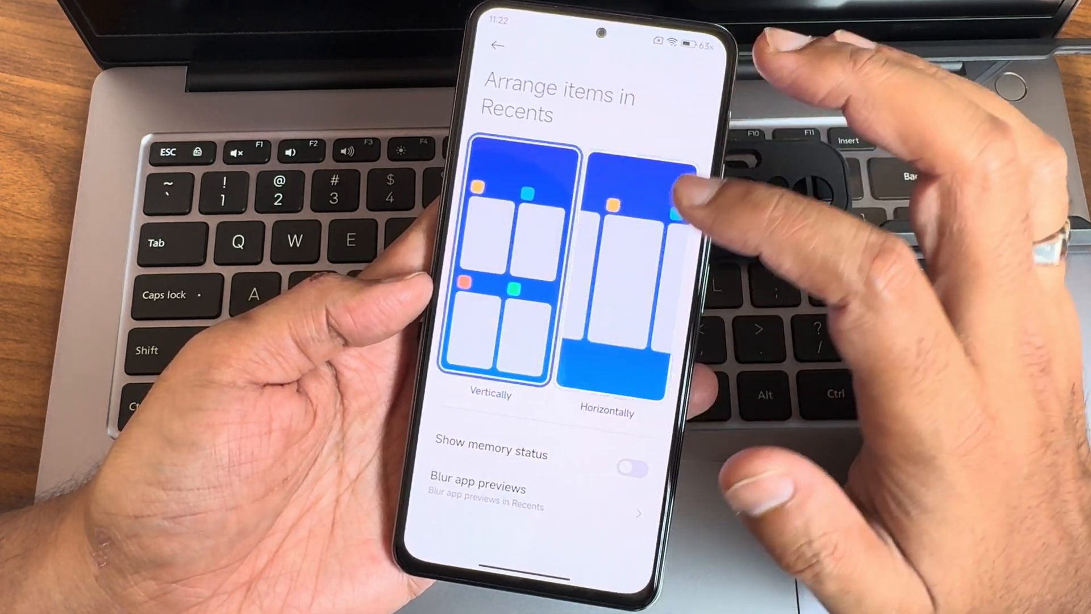
click(623, 273)
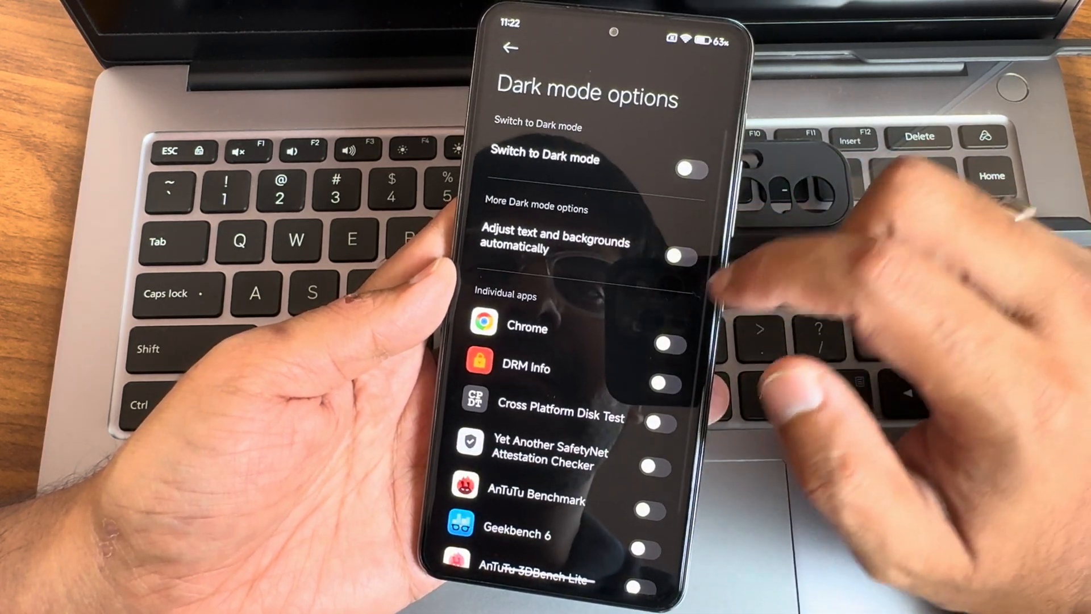
Step: View the Color scheme page with its color temperature wheel, then return to main Settings
click(509, 48)
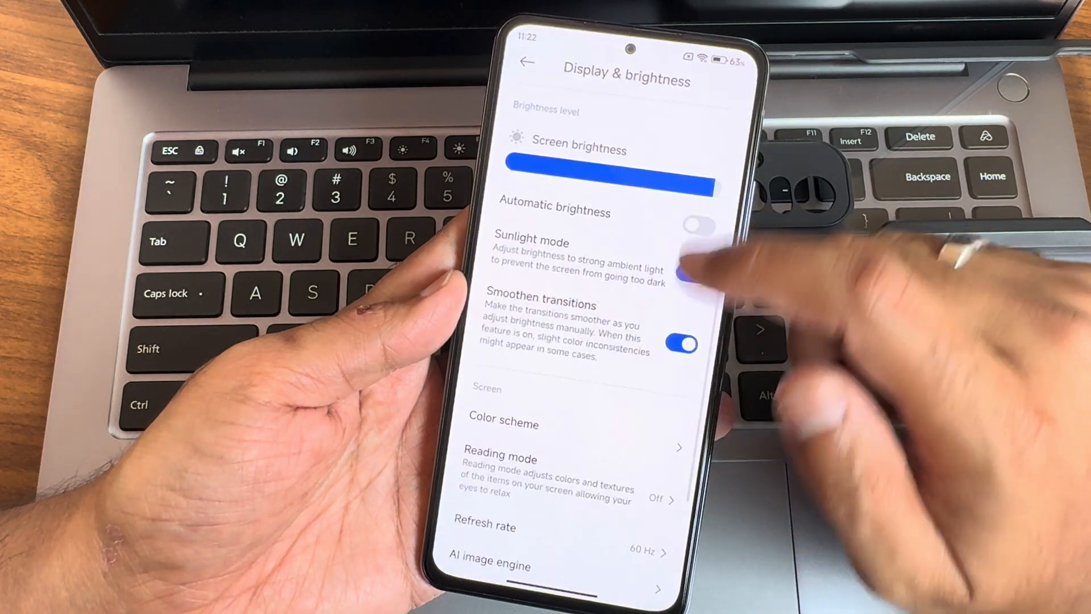
click(502, 424)
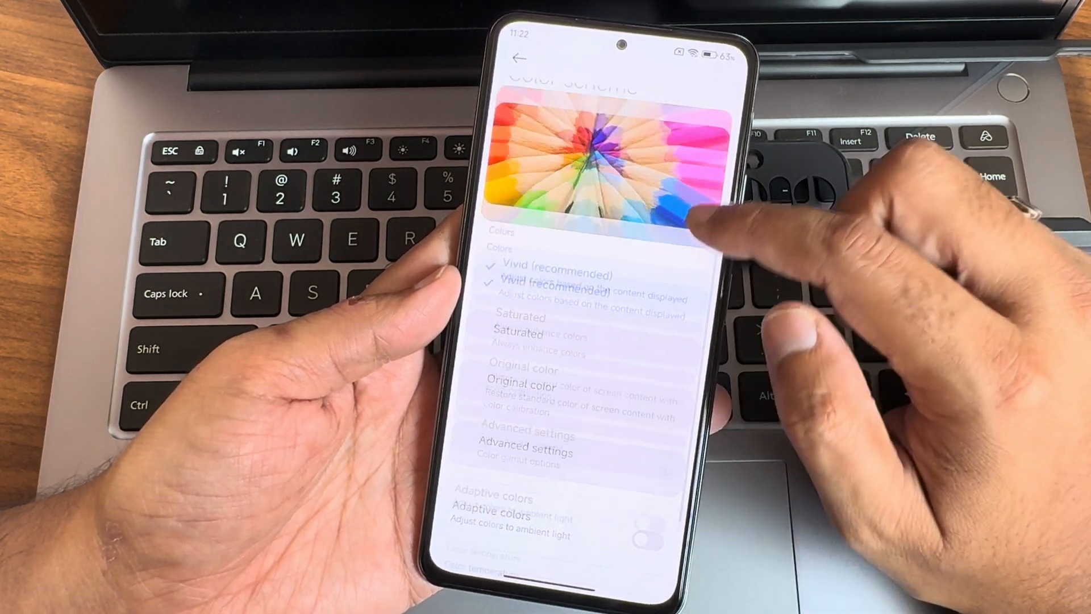
click(520, 332)
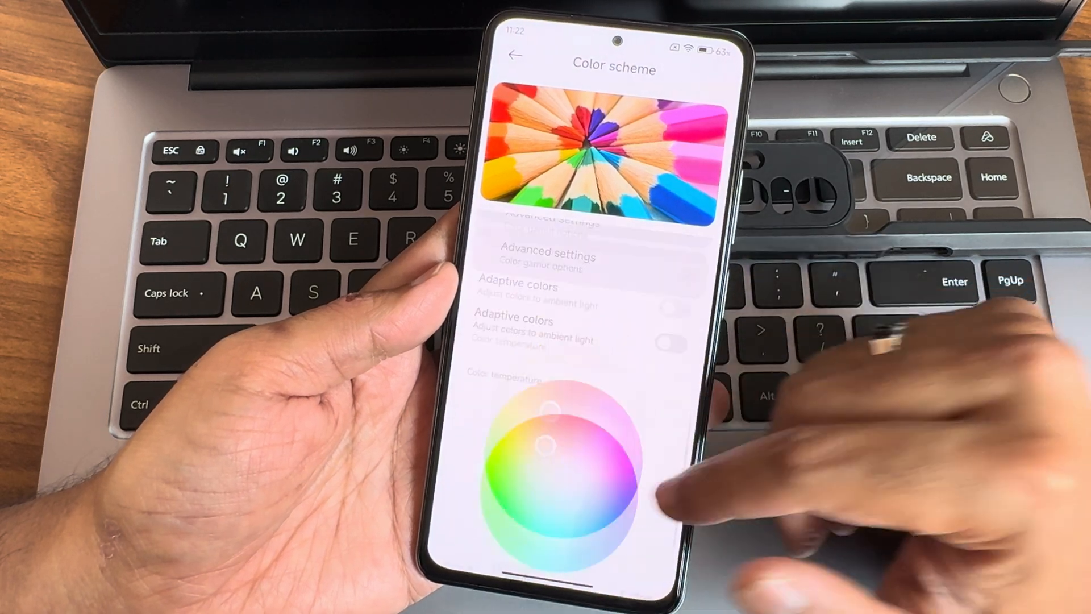
click(515, 55)
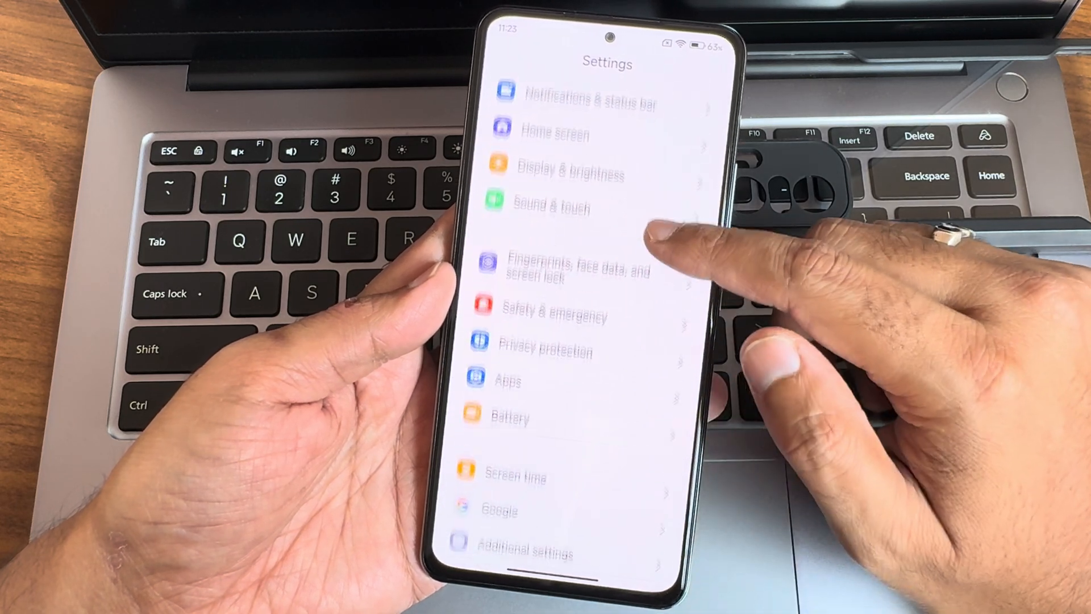
Step: Scroll through Safety & emergency and exit Settings to the home screen
scroll(down, 3)
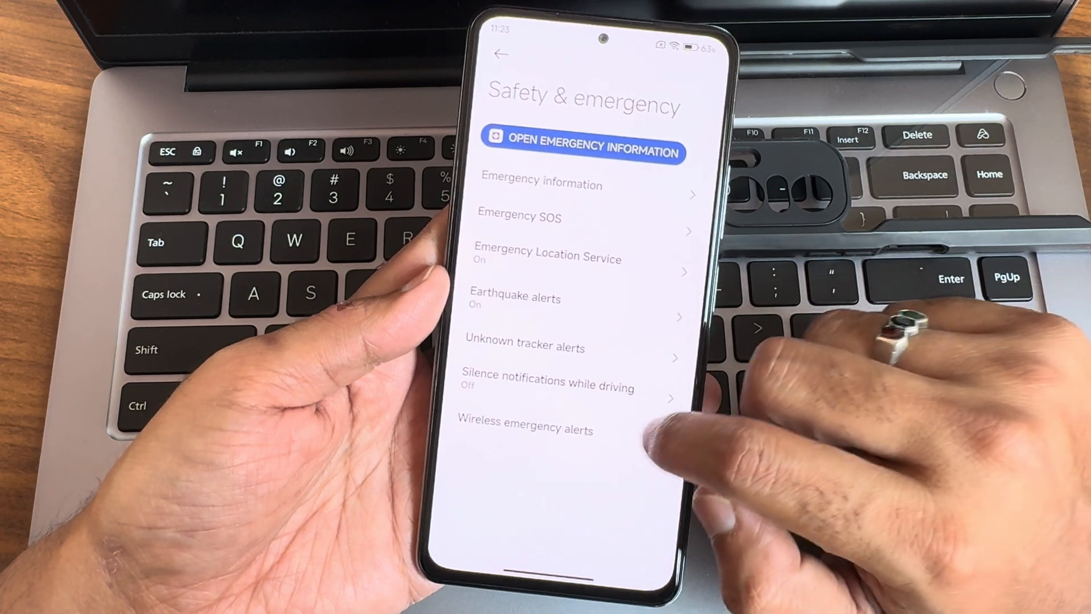
click(500, 54)
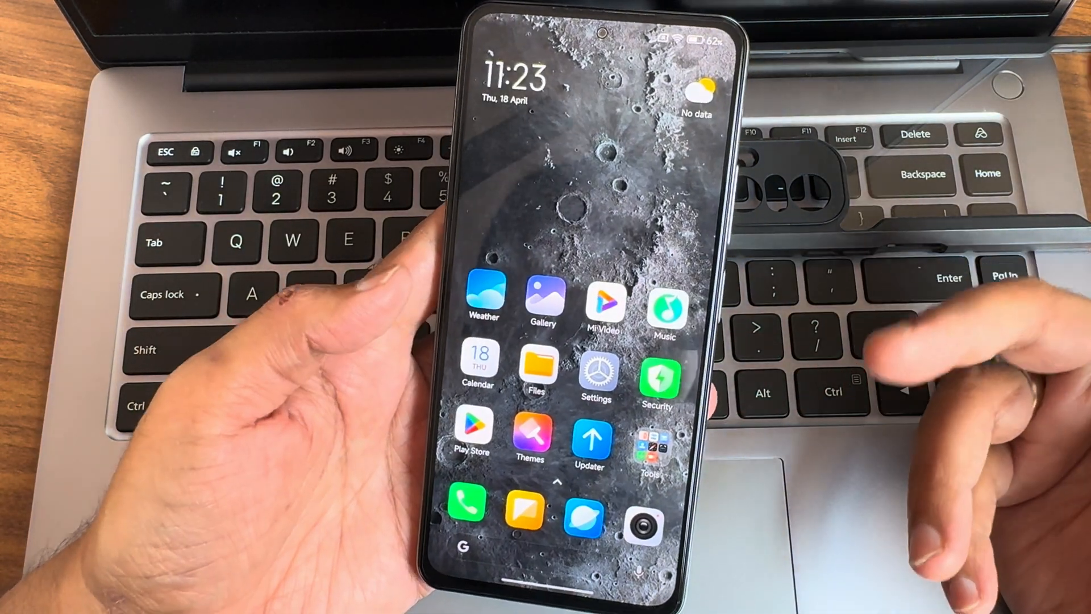
Step: Reopen Settings, check One-handed mode, then view the Sidebar page under Floating windows
click(598, 377)
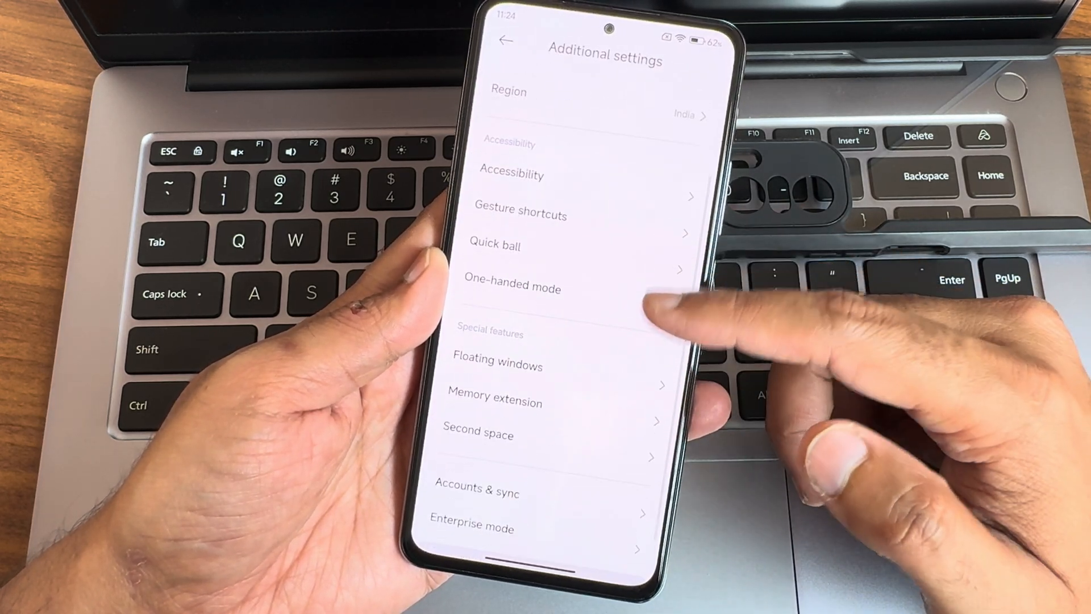
click(511, 288)
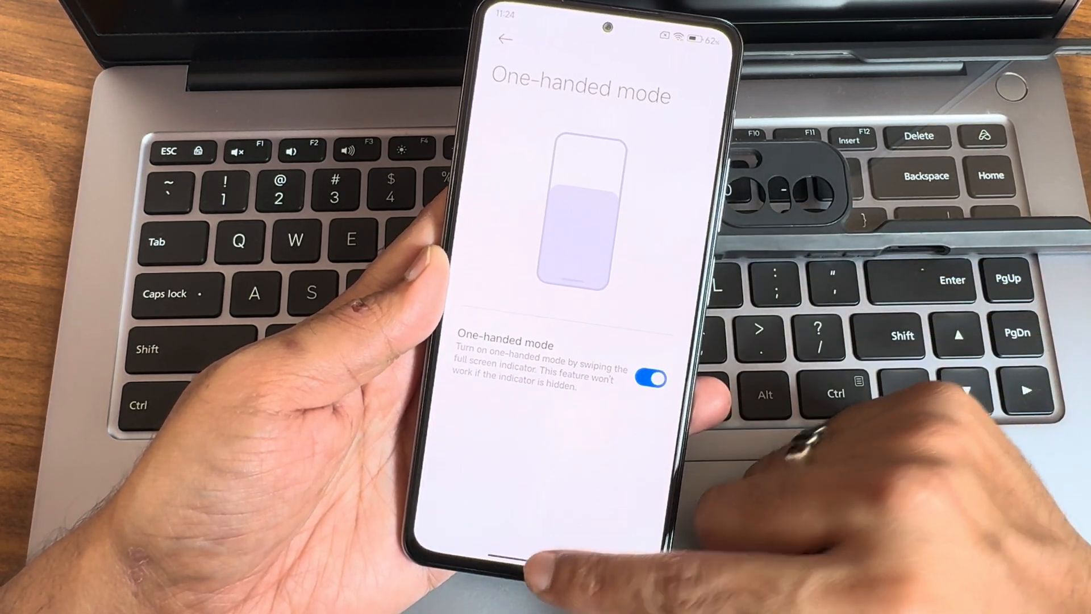
click(507, 38)
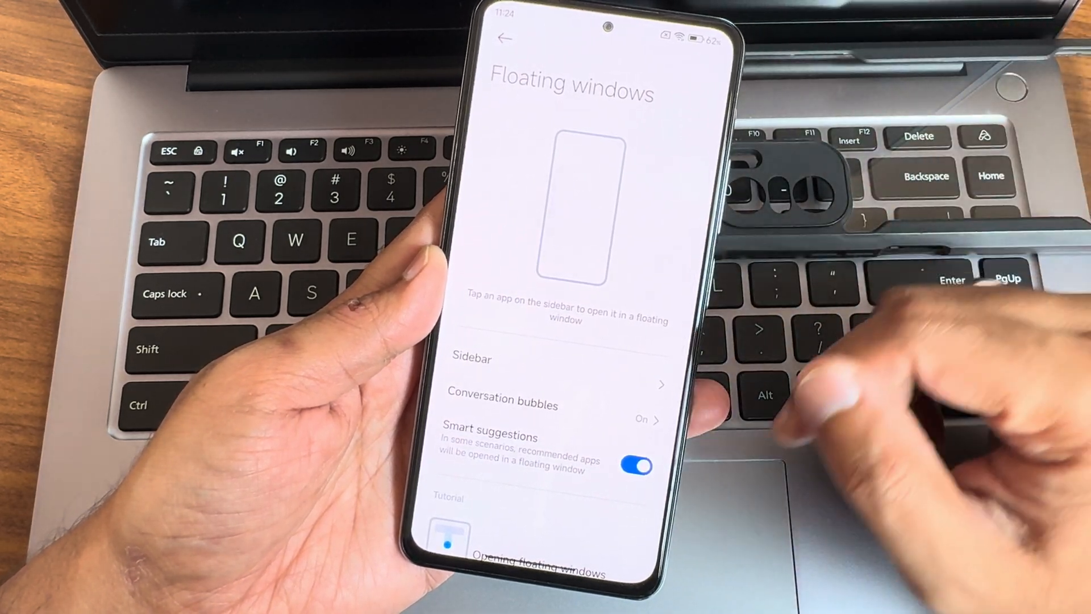
click(472, 358)
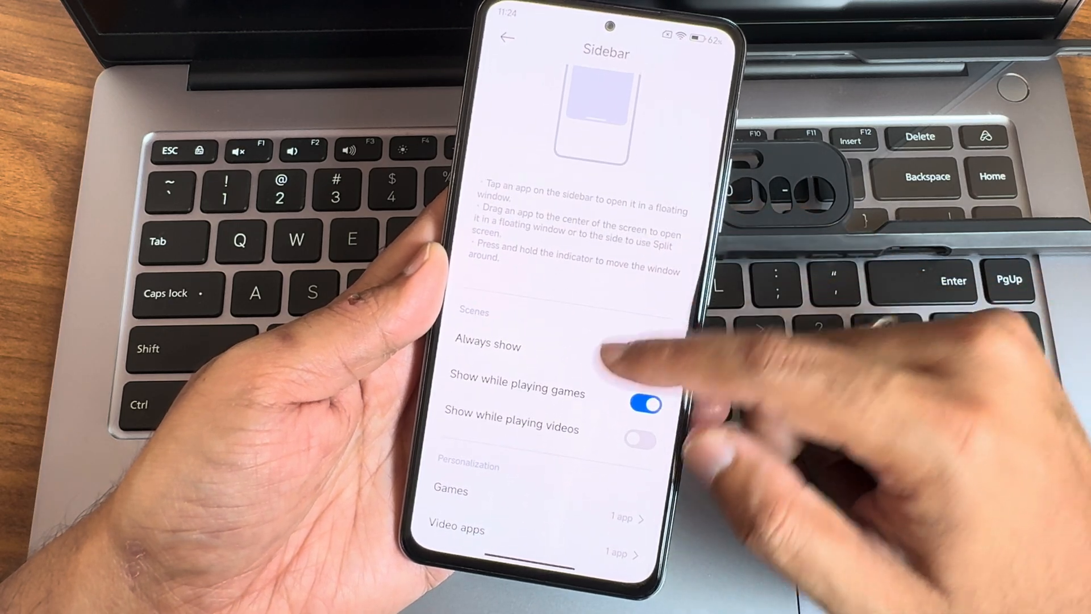
click(507, 37)
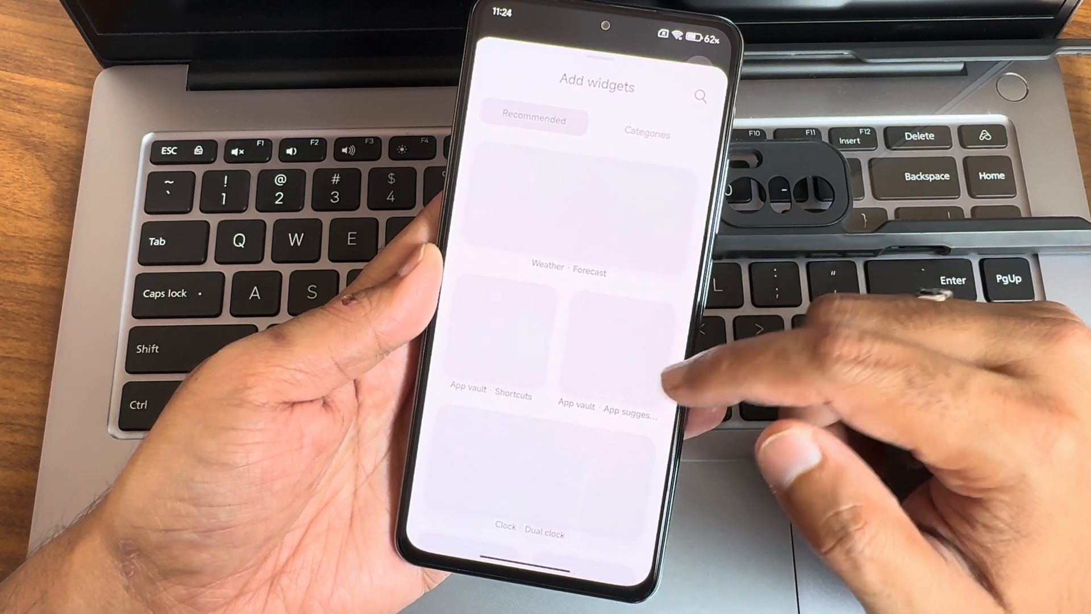
Step: Browse the Recommended tab of the Add widgets panel
click(648, 134)
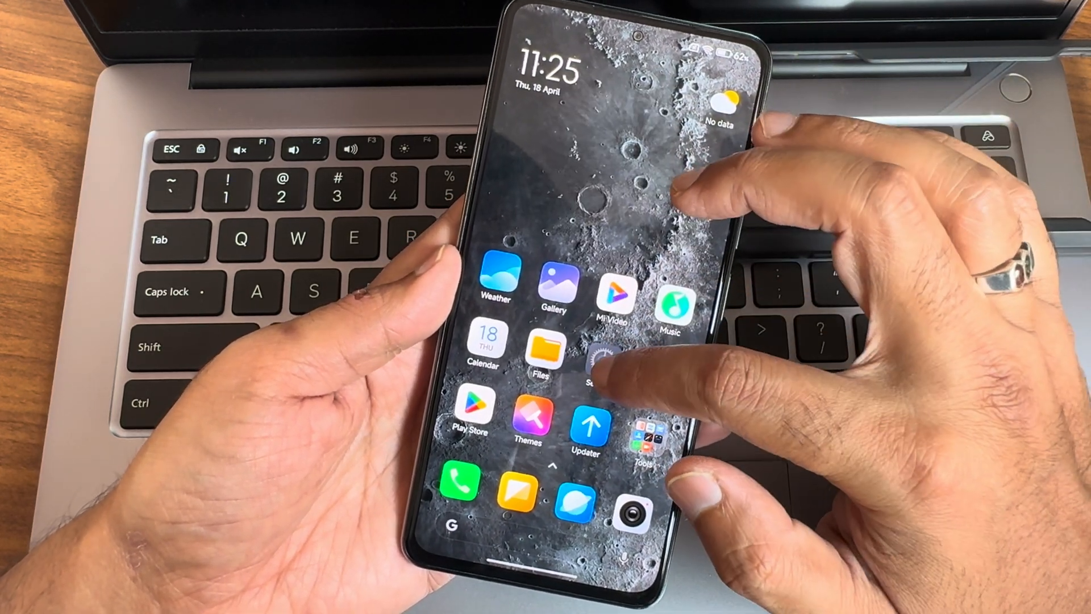
Step: Browse alternative Settings app icons and preview the My UI 17 gear
click(597, 361)
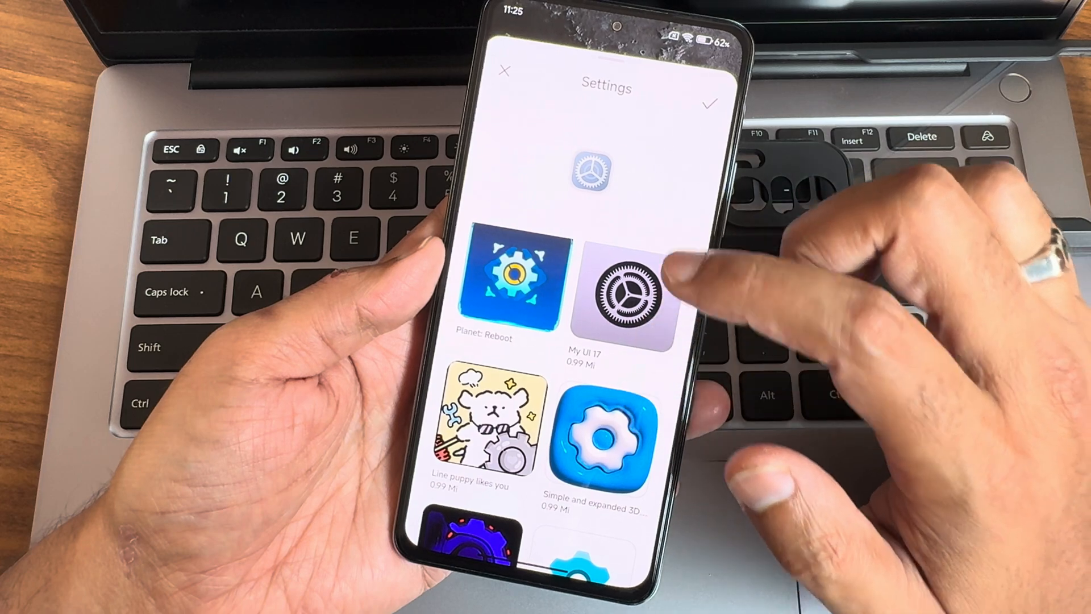
click(627, 291)
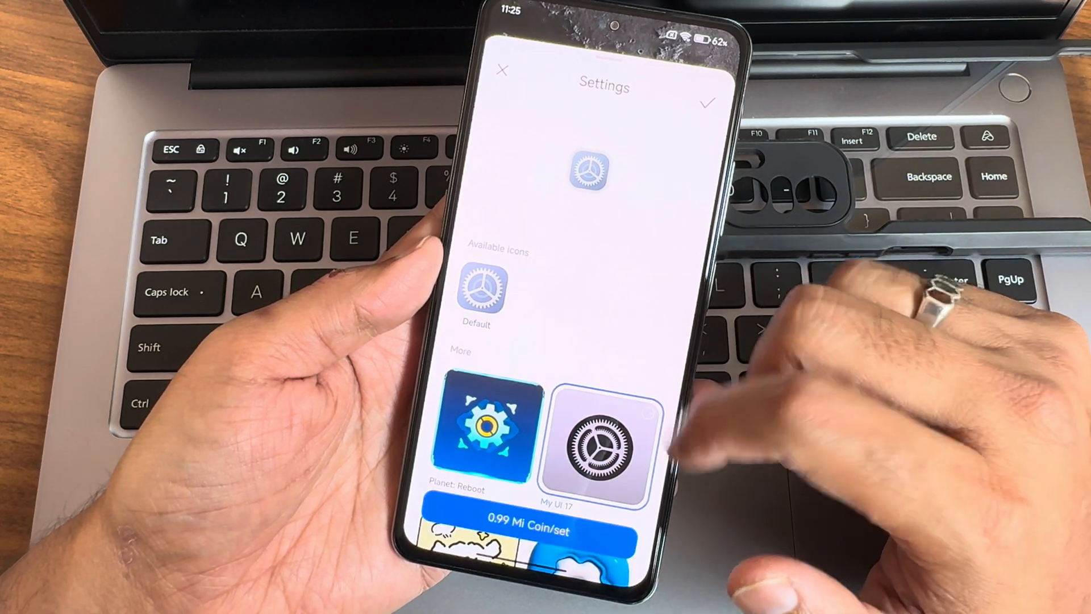
click(598, 448)
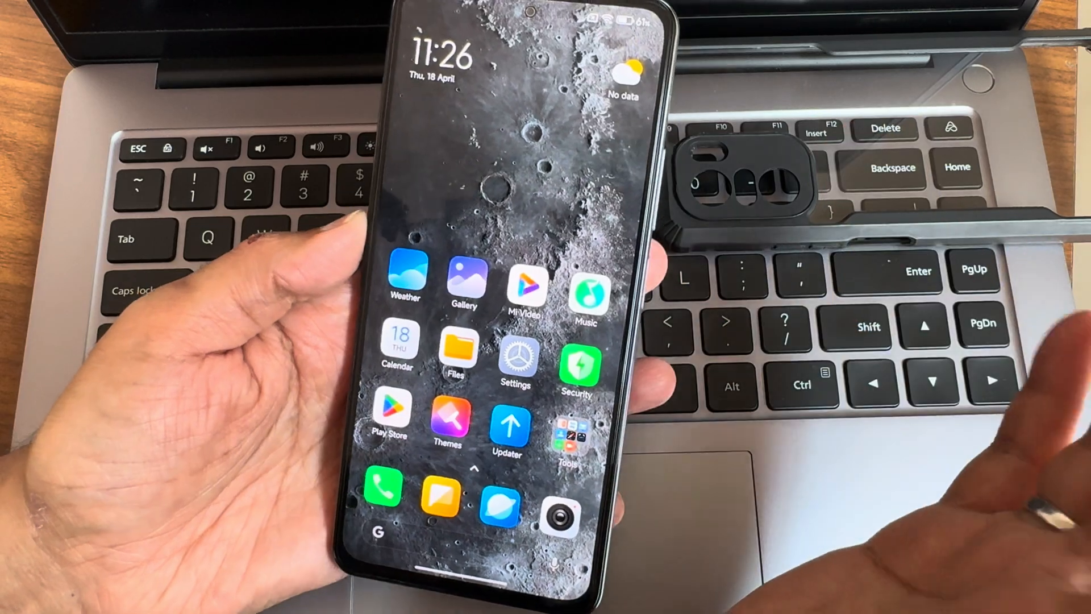
Step: Launch the Gallery app from its home-screen icon, keeping the default Settings icon
click(568, 422)
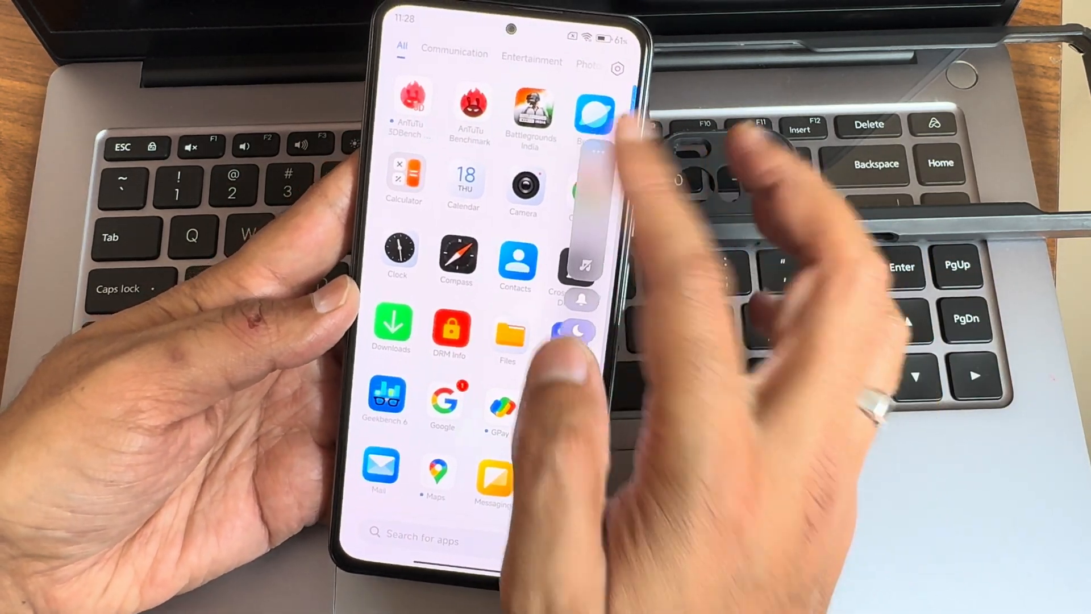
Step: Scroll through the app drawer categories, then launch Battlegrounds Mobile India from the home screen
scroll(down, 3)
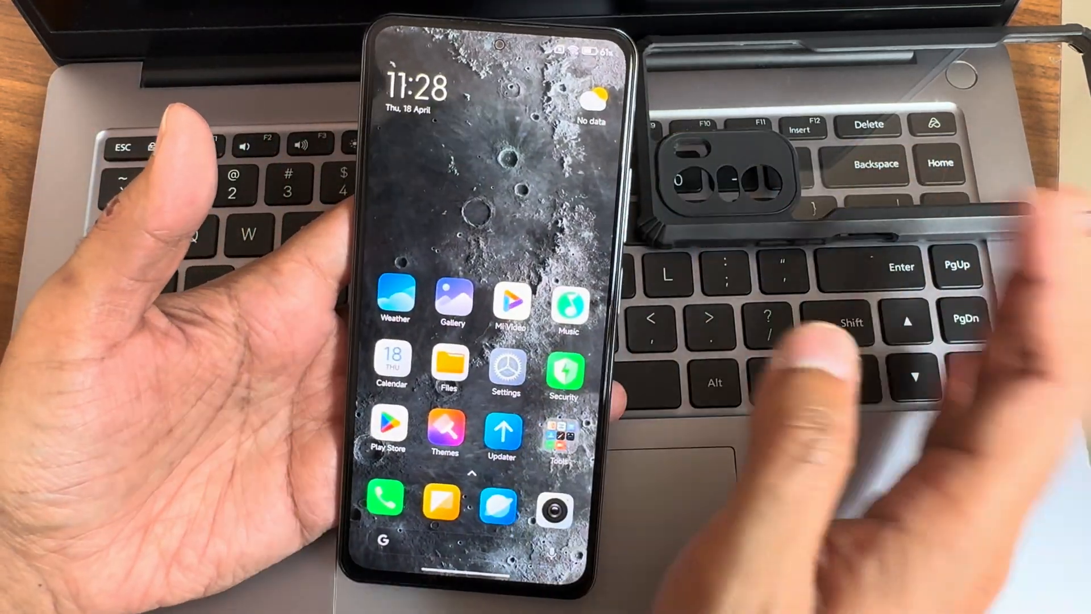
click(506, 369)
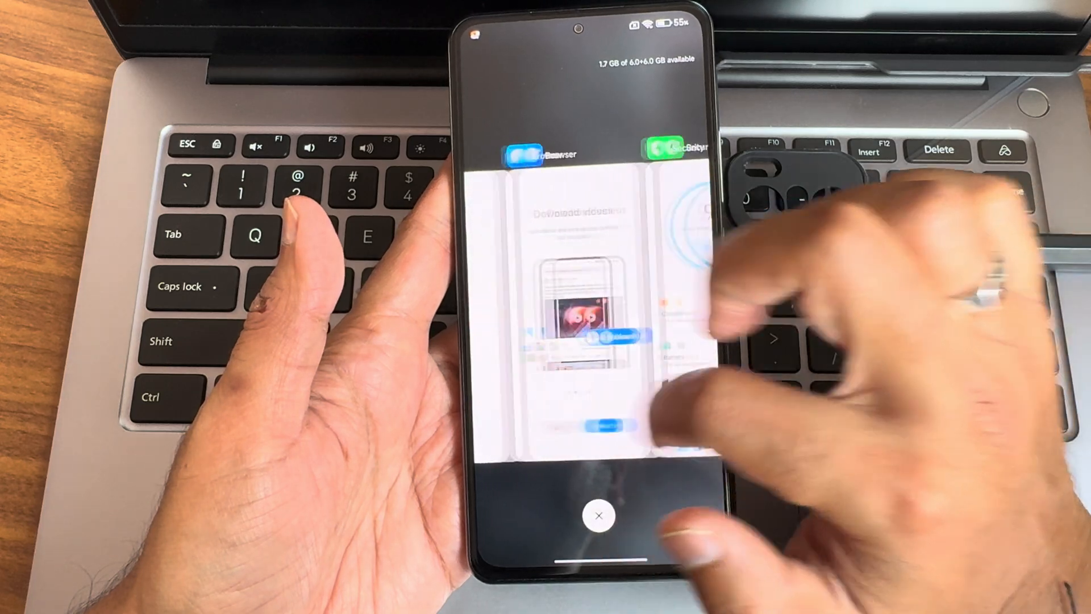
Step: Clear all recent apps from the Recents overview to free memory
click(595, 515)
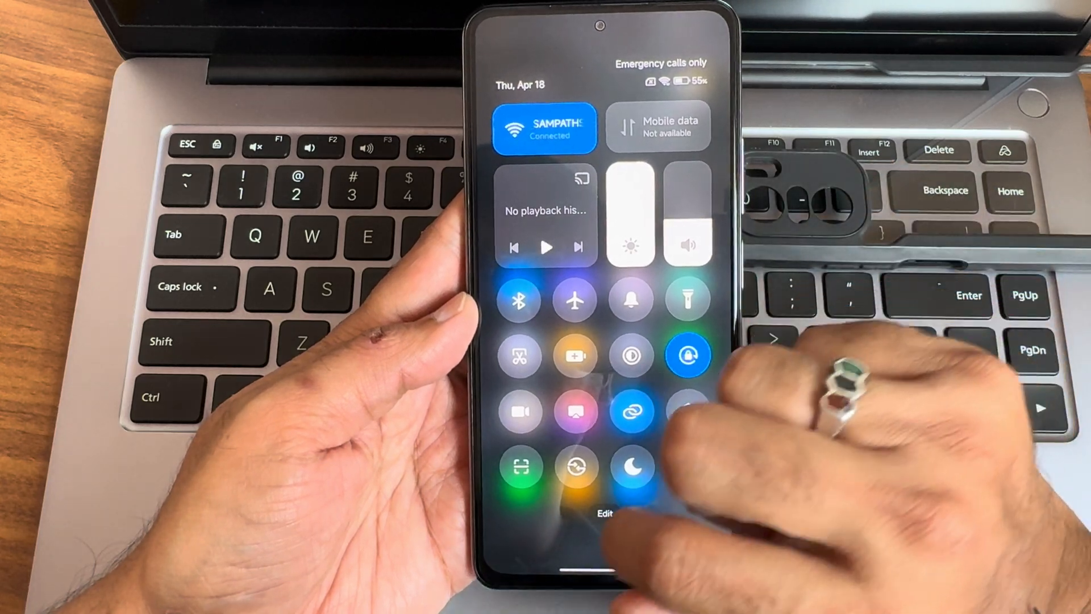
Step: Pull down the Control Center showing Wi-Fi, mobile data, brightness and quick toggles
click(605, 515)
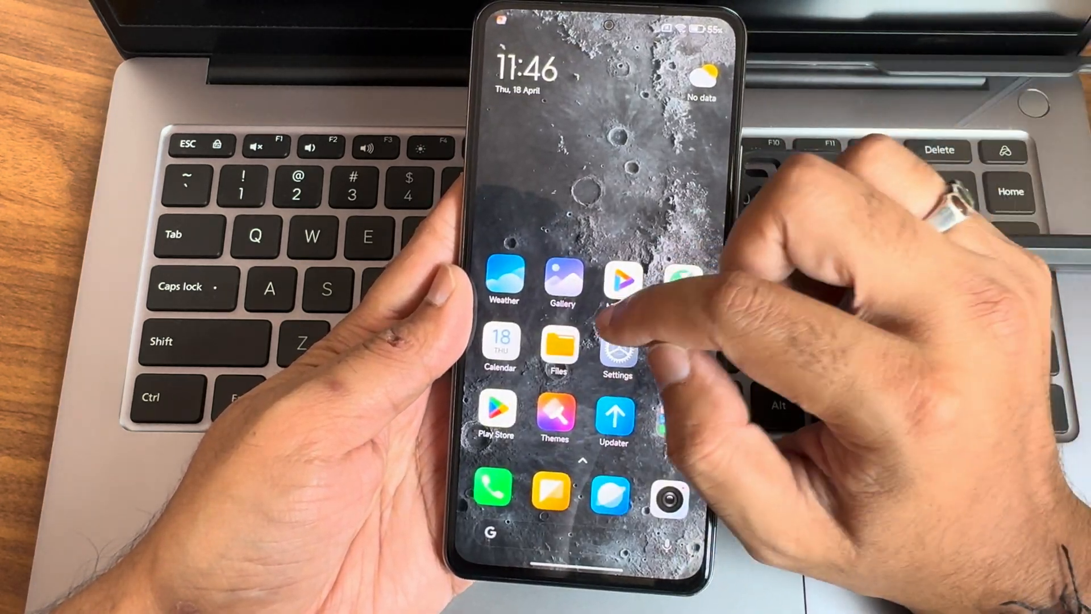
Step: Launch the Settings app from the home screen to reach the main system settings list
click(617, 353)
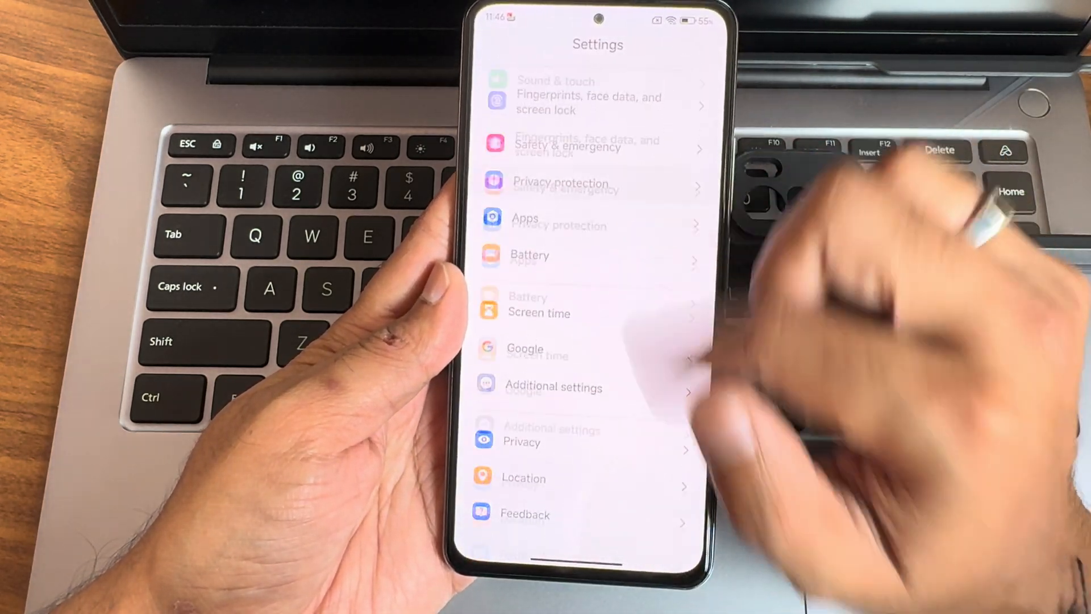